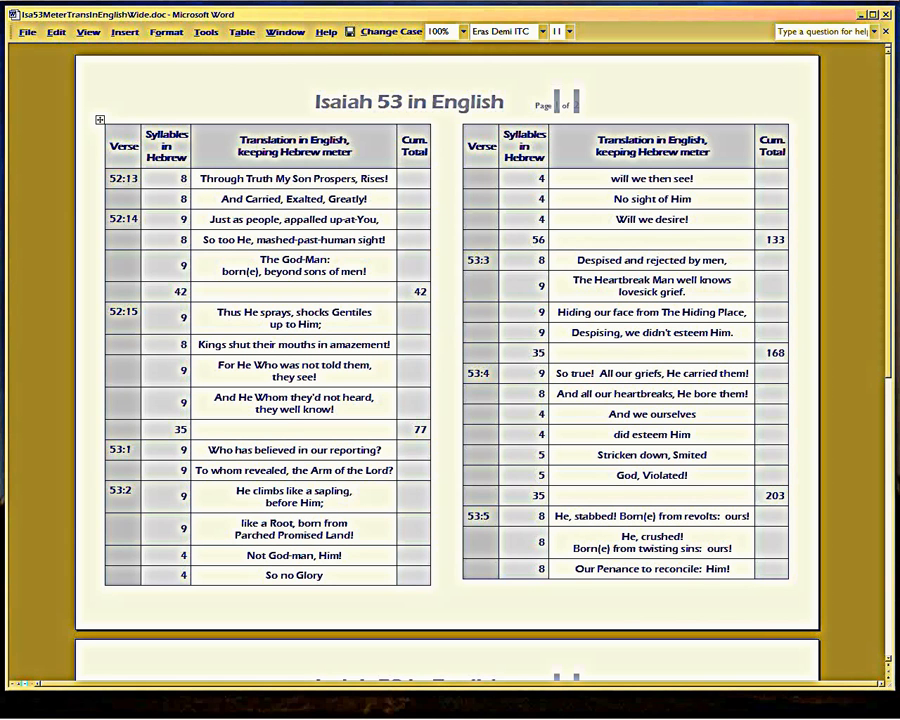
Step: Show the File menu's list of commands over the Isaiah 53 meter table
click(28, 32)
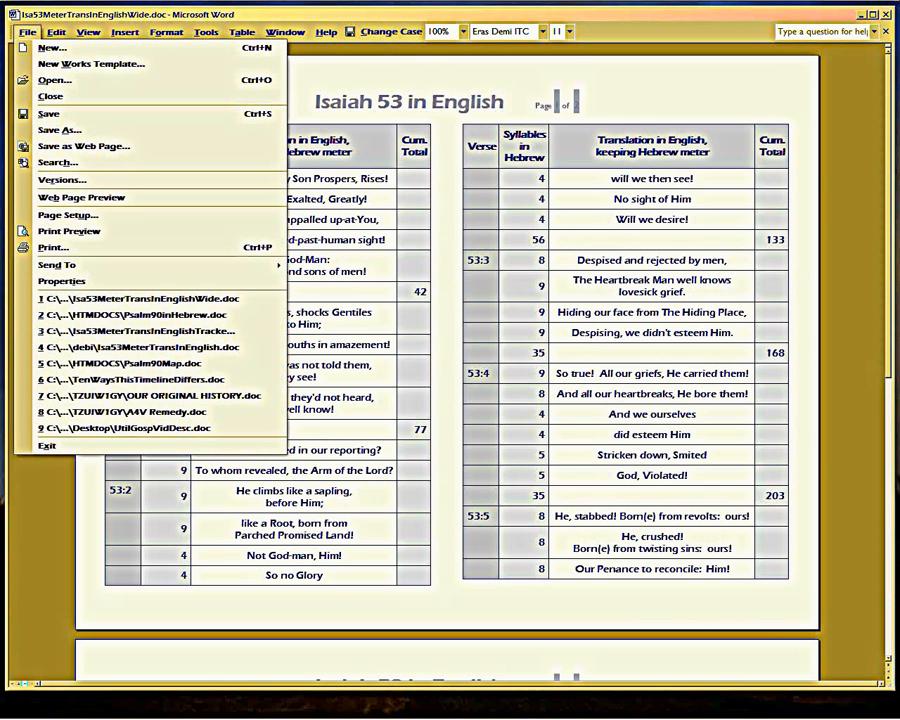
mouse_move(68, 232)
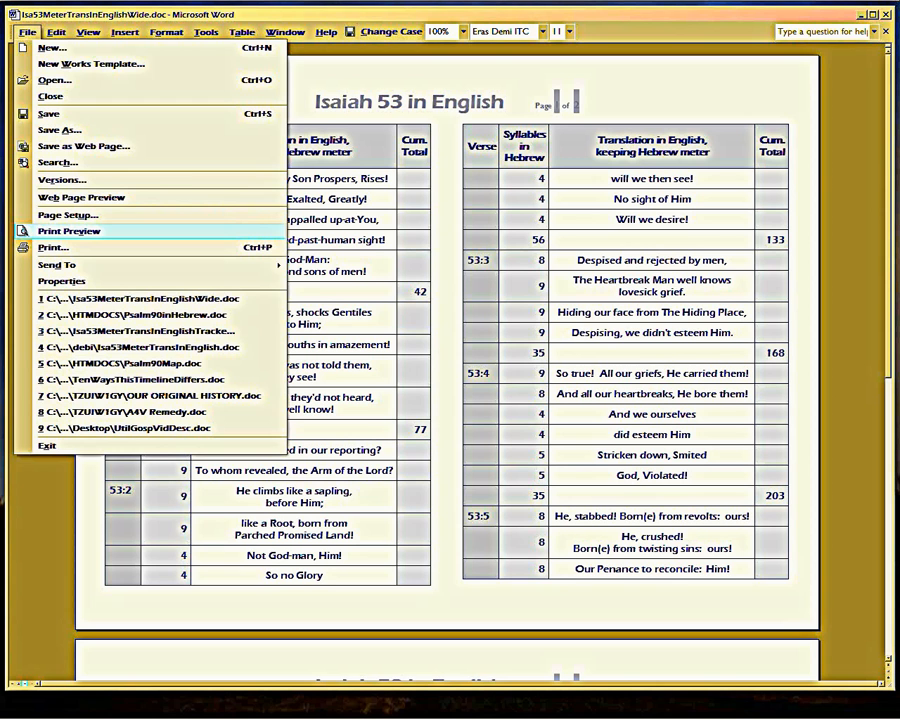
Step: Preview the two-page table with Print Preview and move to page 2 (verses 53:6–53:12)
click(68, 232)
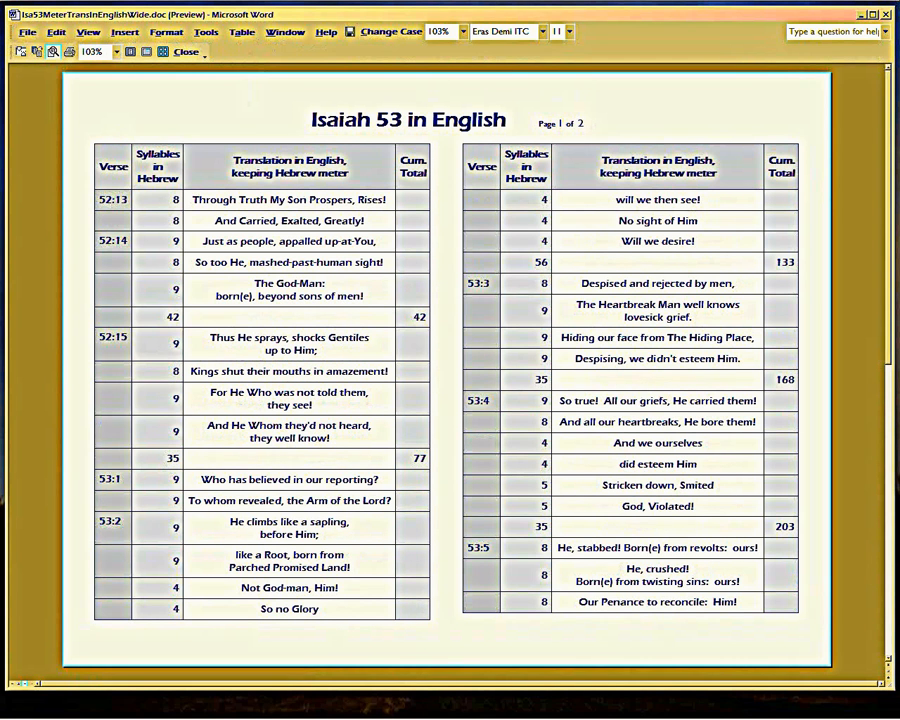
scroll(down, 3)
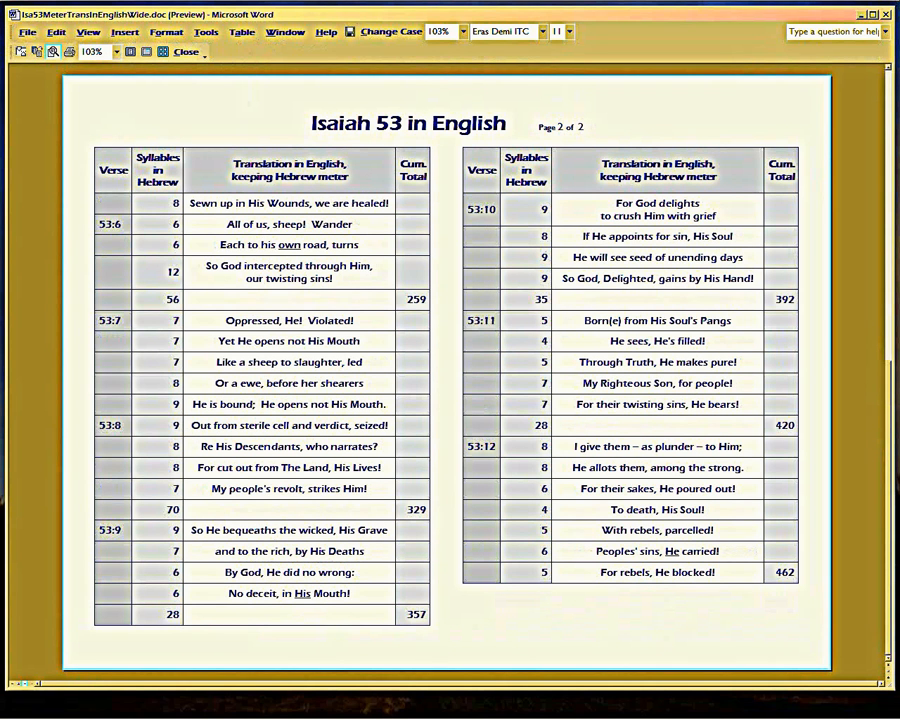
mouse_move(184, 52)
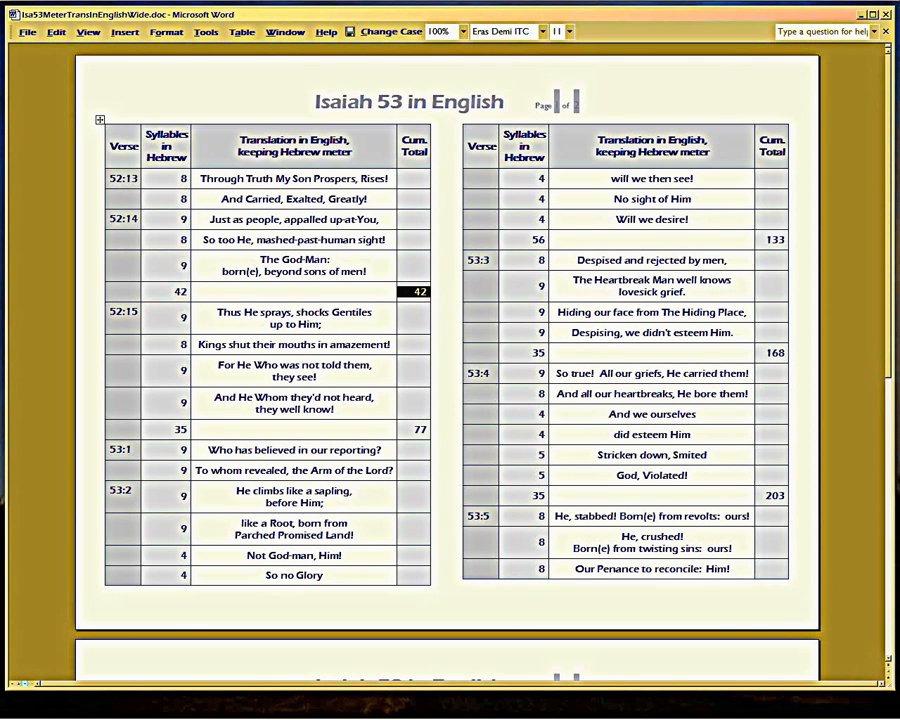
click(168, 292)
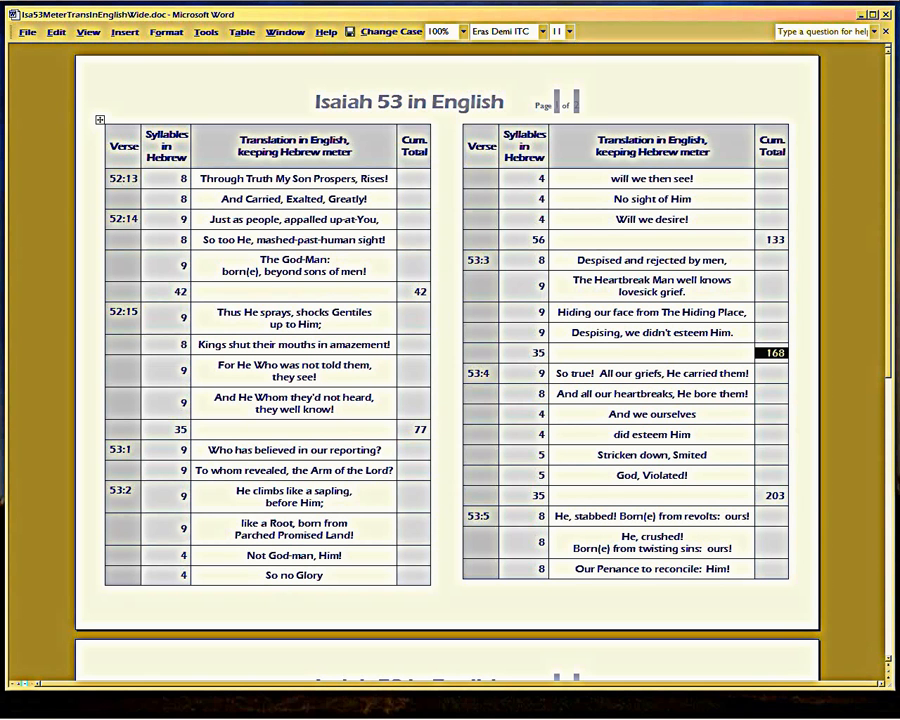
scroll(down, 3)
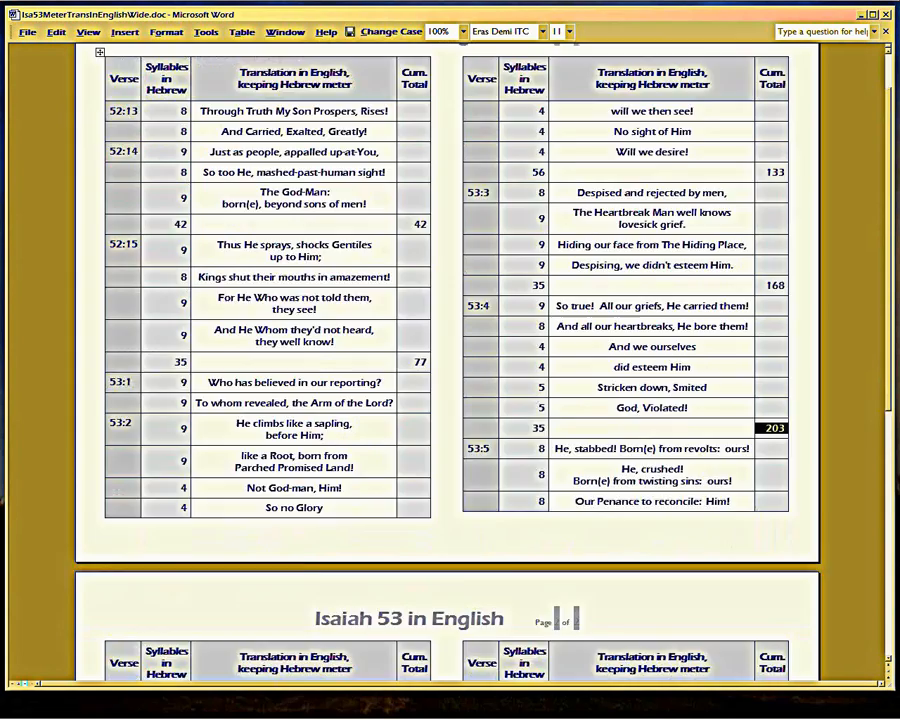
scroll(down, 3)
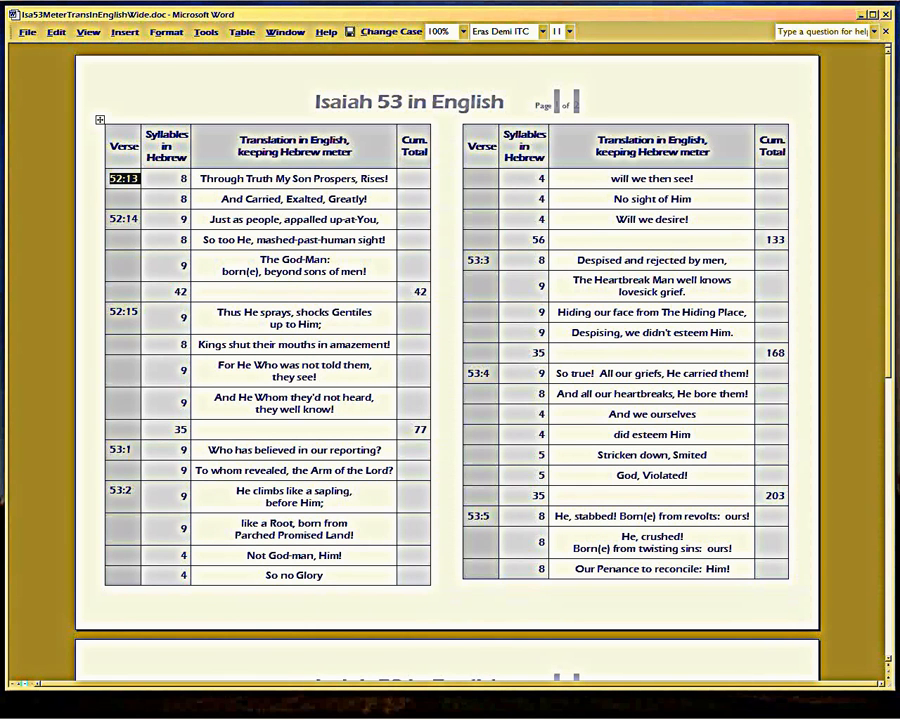
Step: Mark 'Through Truth' in verse 52:13, then highlight the word 'Prospers' in that line
click(184, 198)
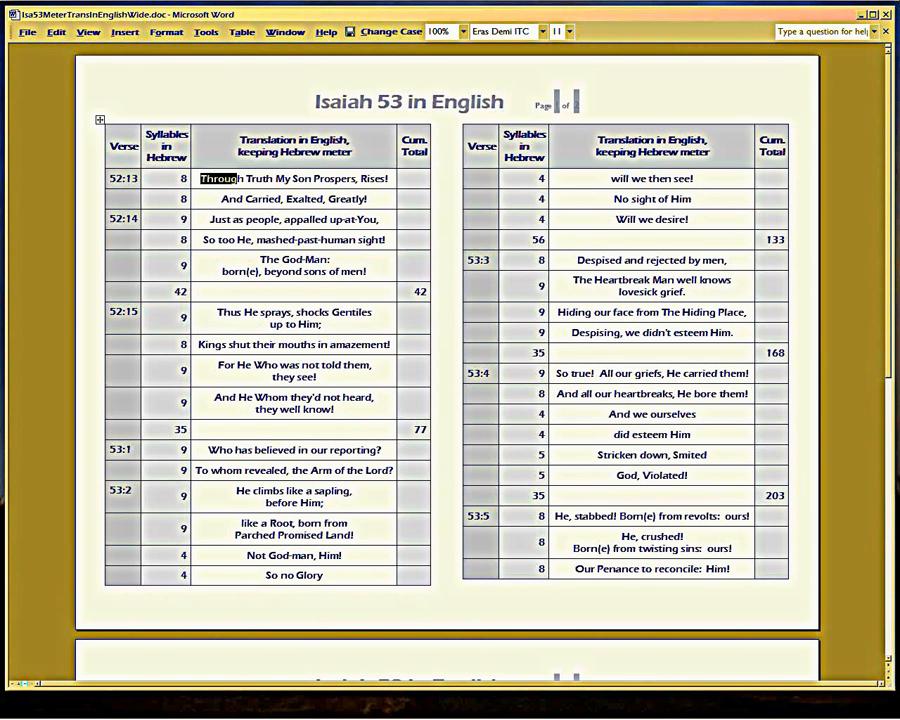
drag(204, 178, 268, 178)
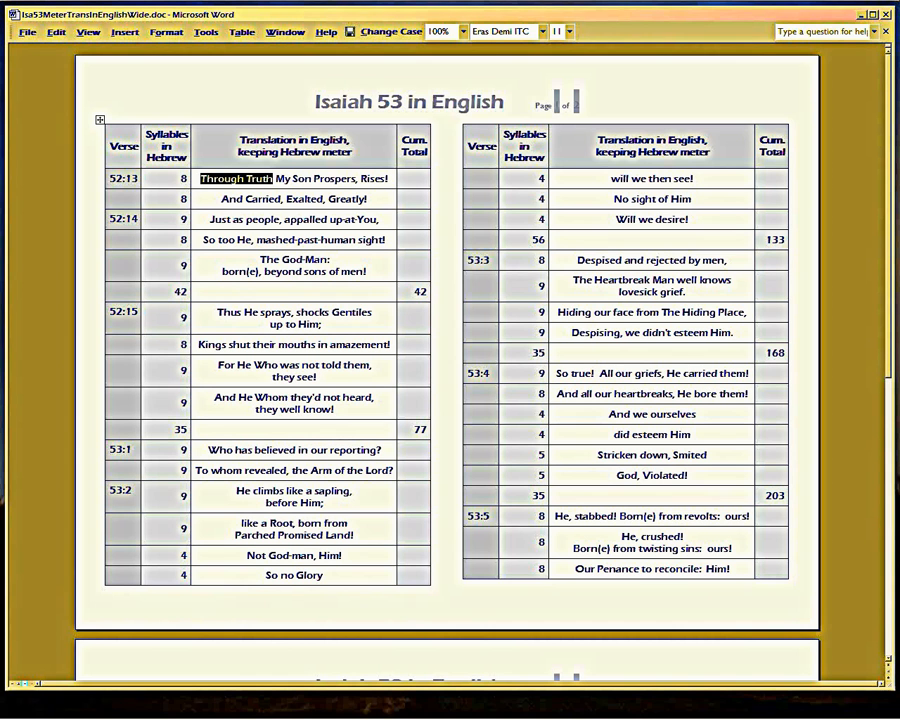
click(312, 178)
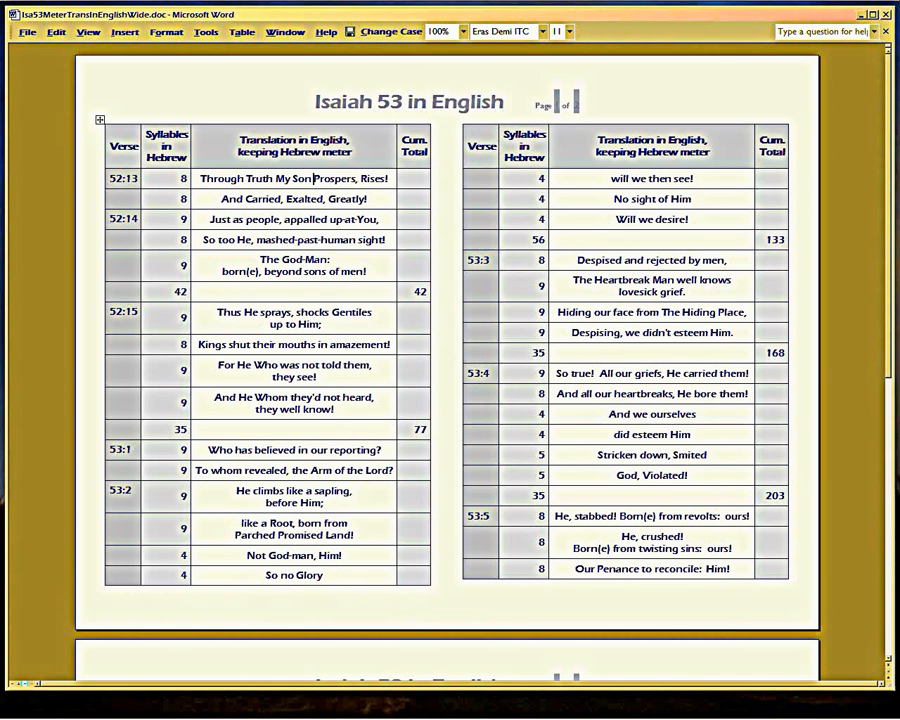
double_click(332, 178)
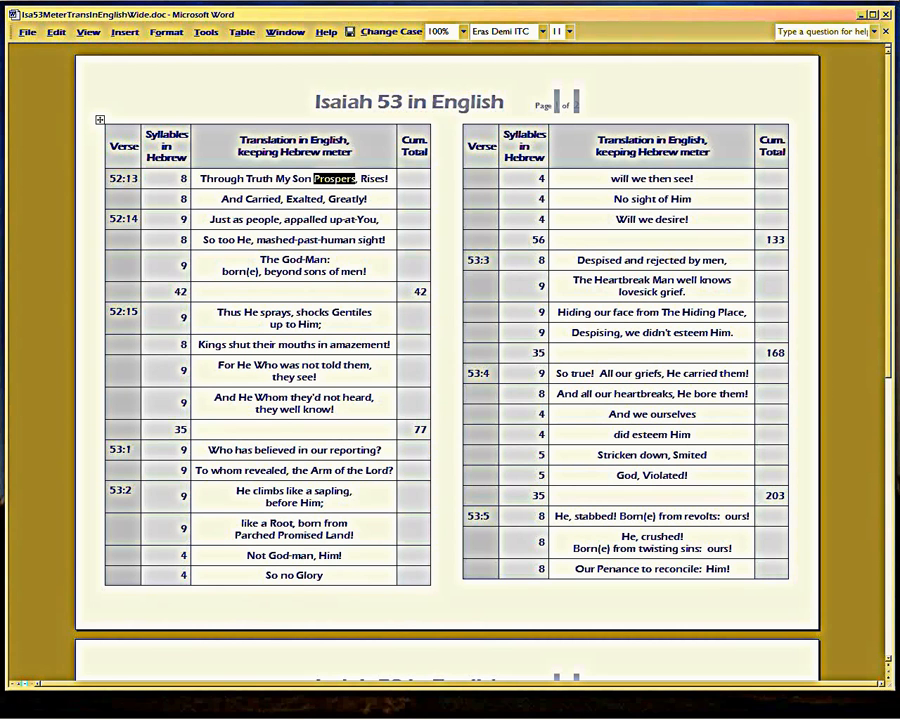
Step: Highlight only the opening phrase 'Through Truth' of verse 52:13
triple_click(292, 178)
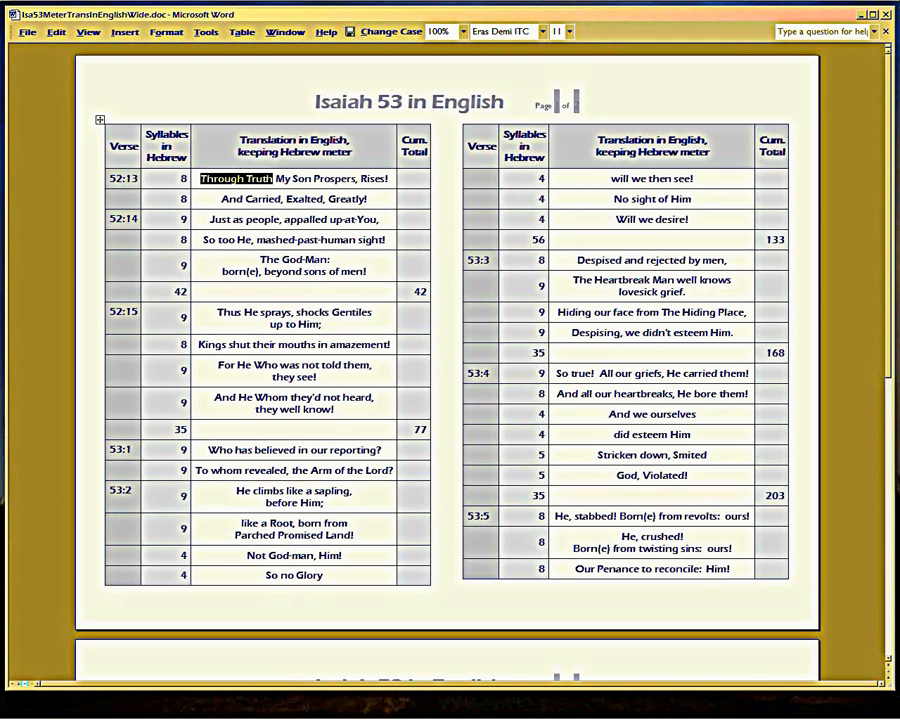
click(280, 178)
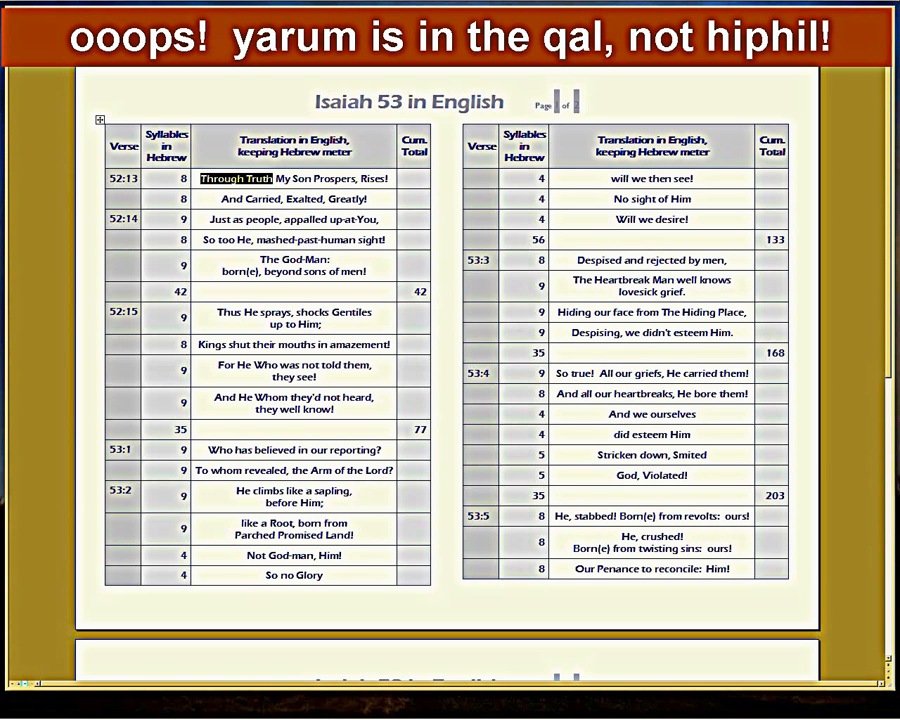
Step: Highlight the word 'Rises!' ending verse 52:13's first line
double_click(332, 178)
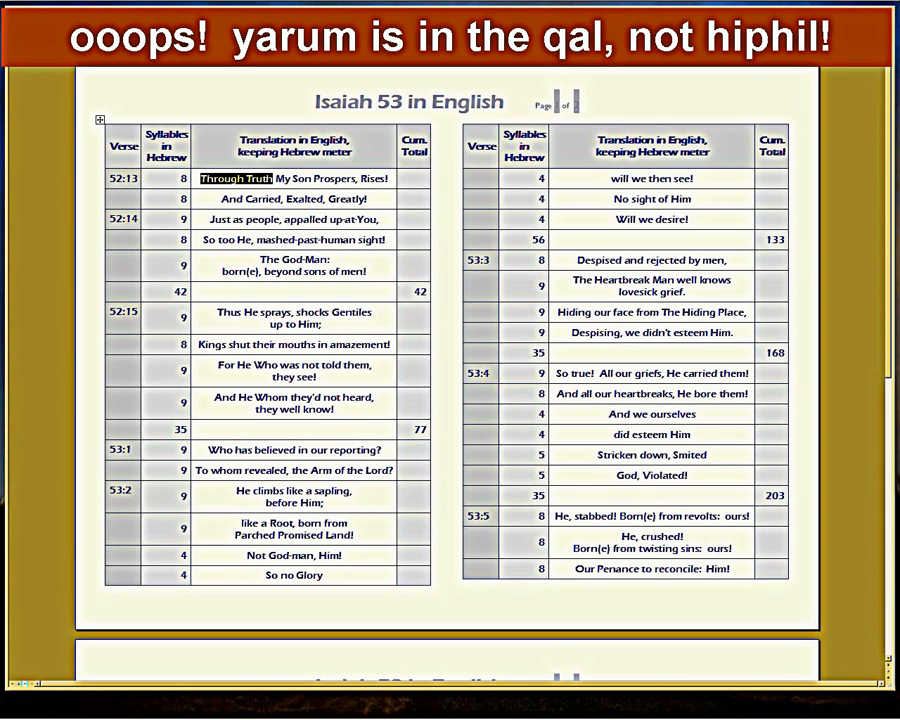
double_click(332, 178)
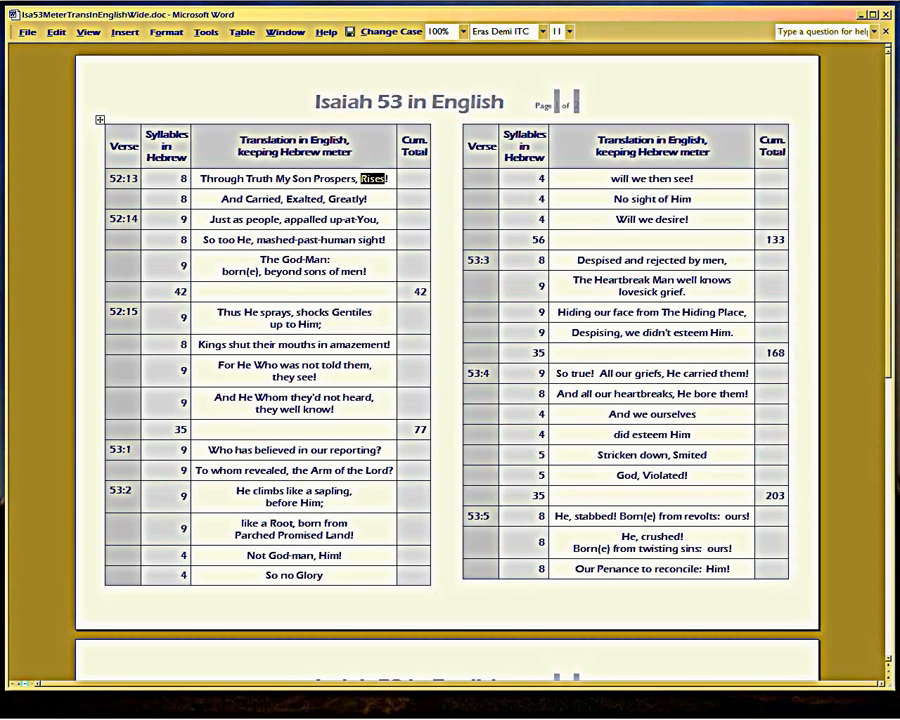
Step: Highlight 'And Carried', 'Greatly', then the whole line 'And Carried, Exalted, Greatly!'
double_click(244, 198)
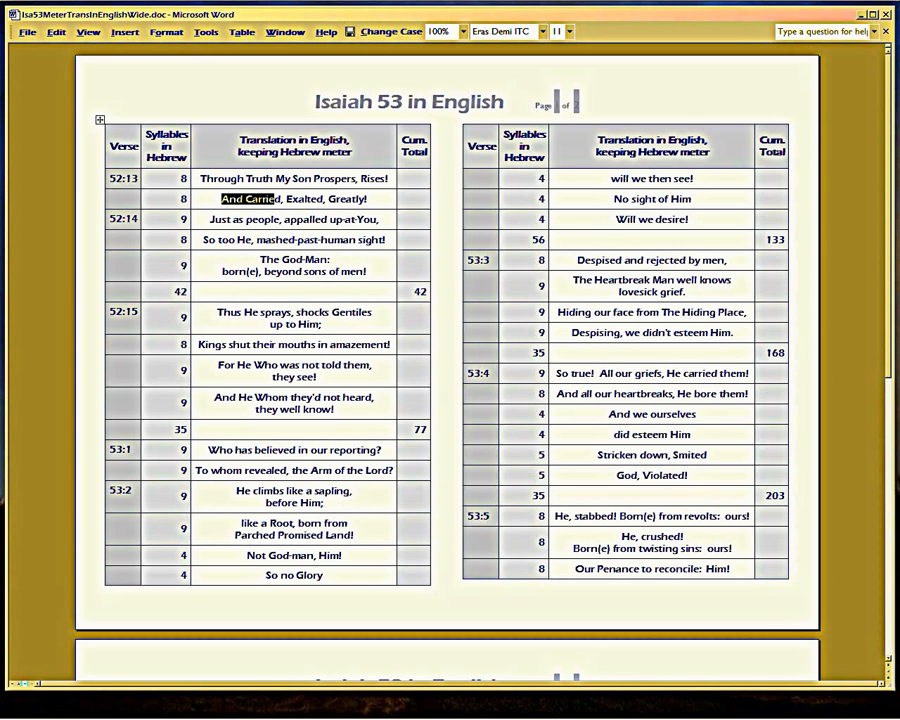
double_click(310, 198)
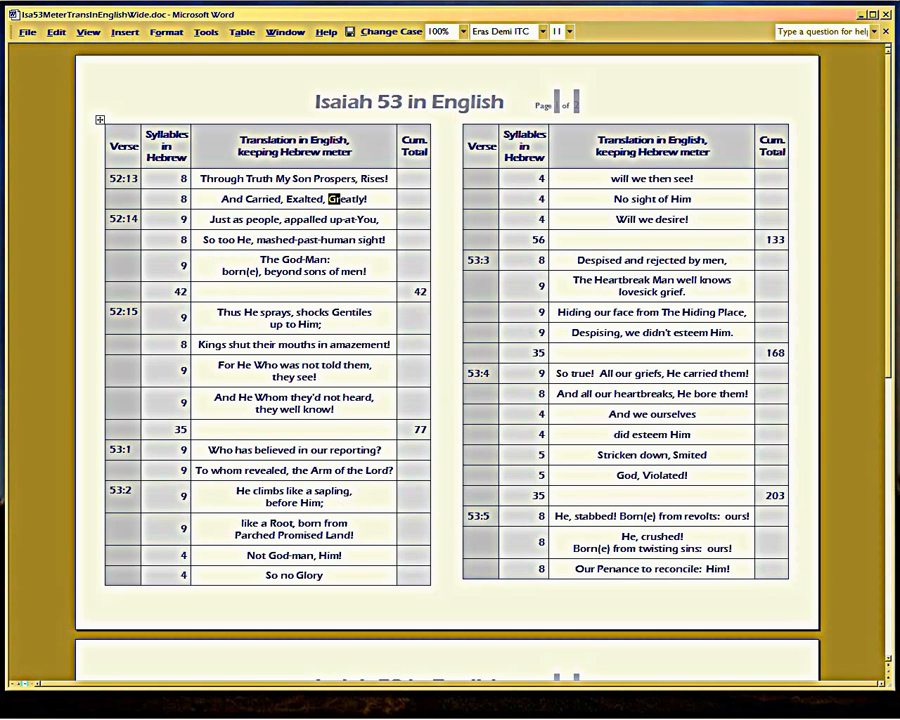
double_click(348, 198)
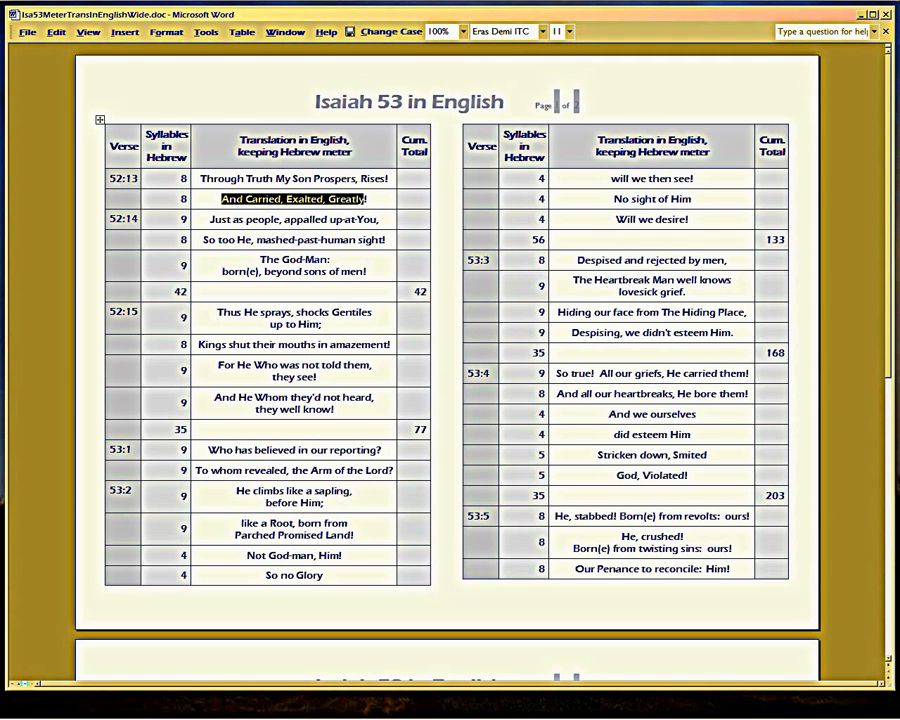
Step: Highlight verse 52:14's first line 'Just as people, appalled upon You,'
double_click(264, 198)
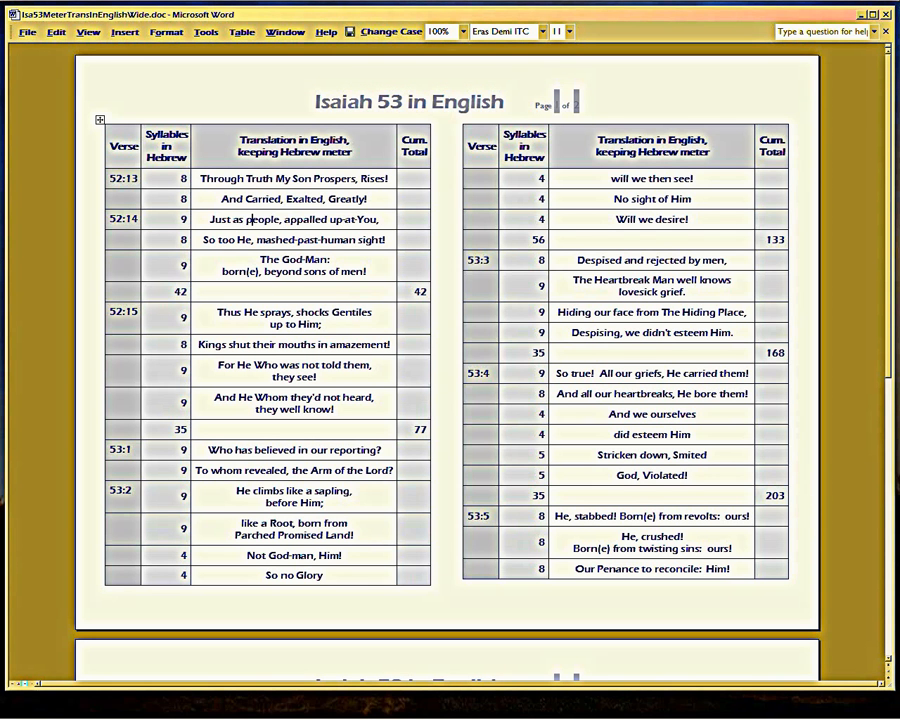
triple_click(294, 218)
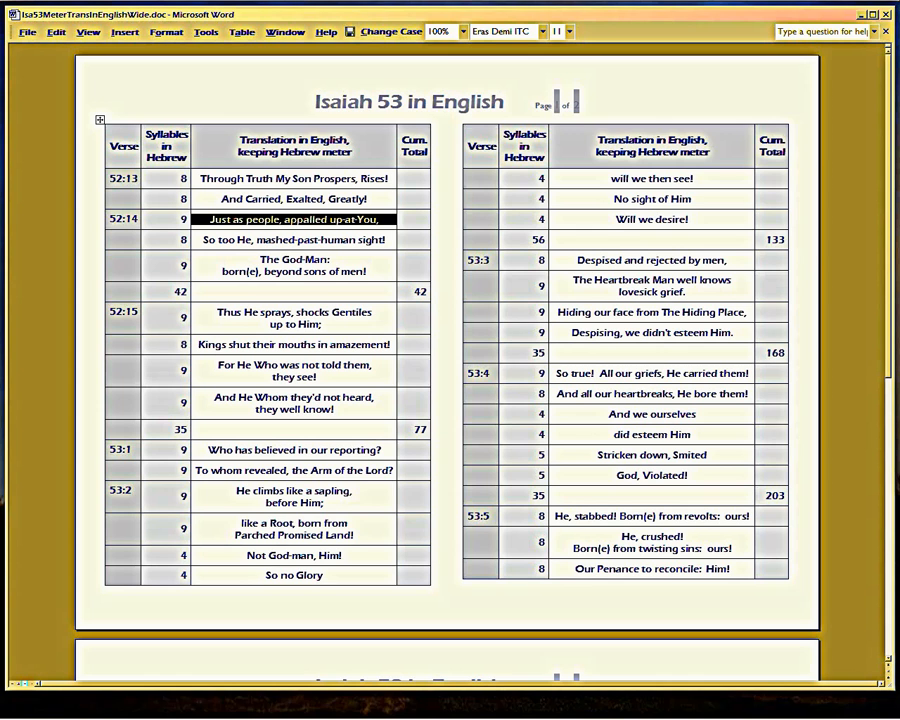